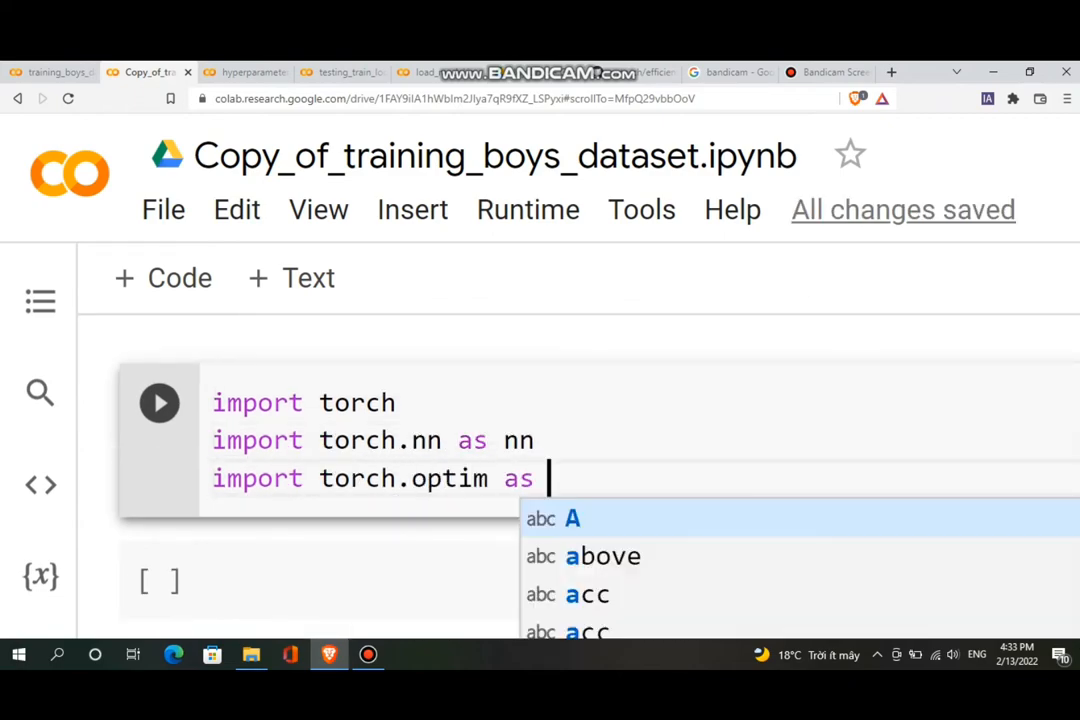
scroll("down", 3)
type("device = torch.devi")
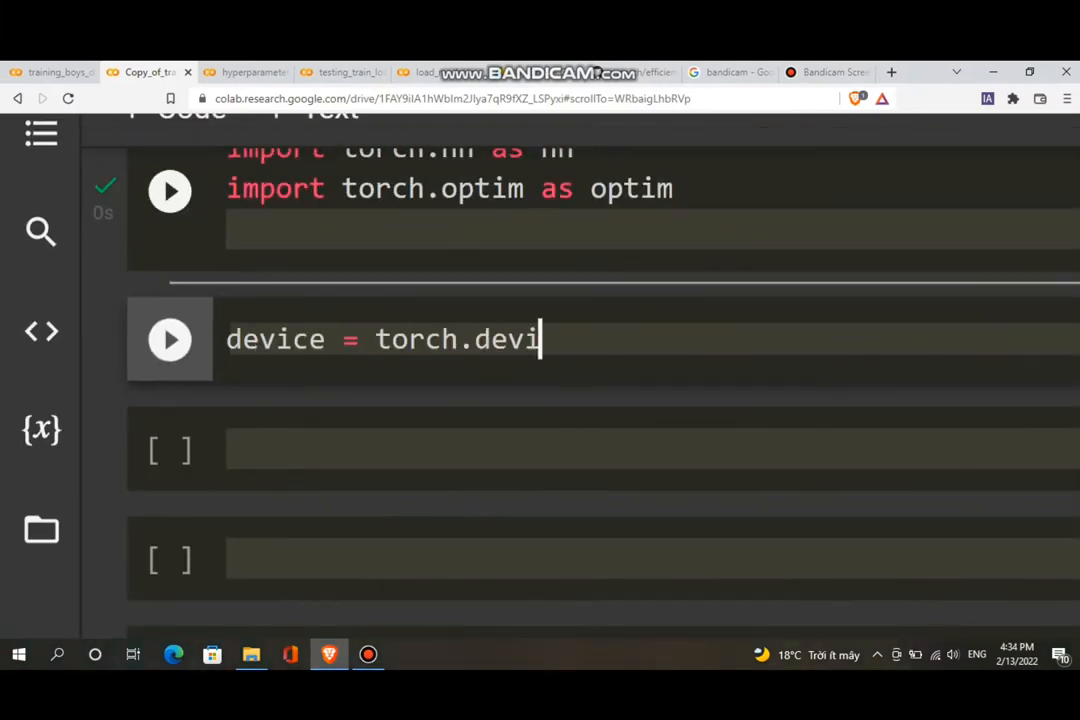
type("ce('cuda' if torch.cu")
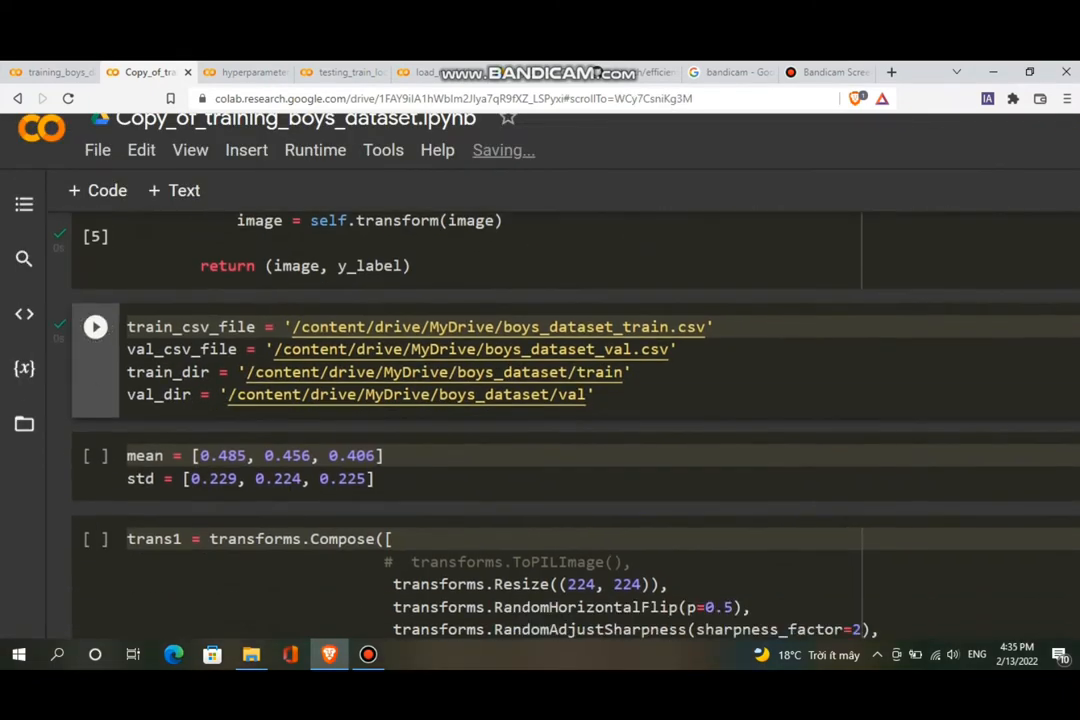
scroll("down", 3)
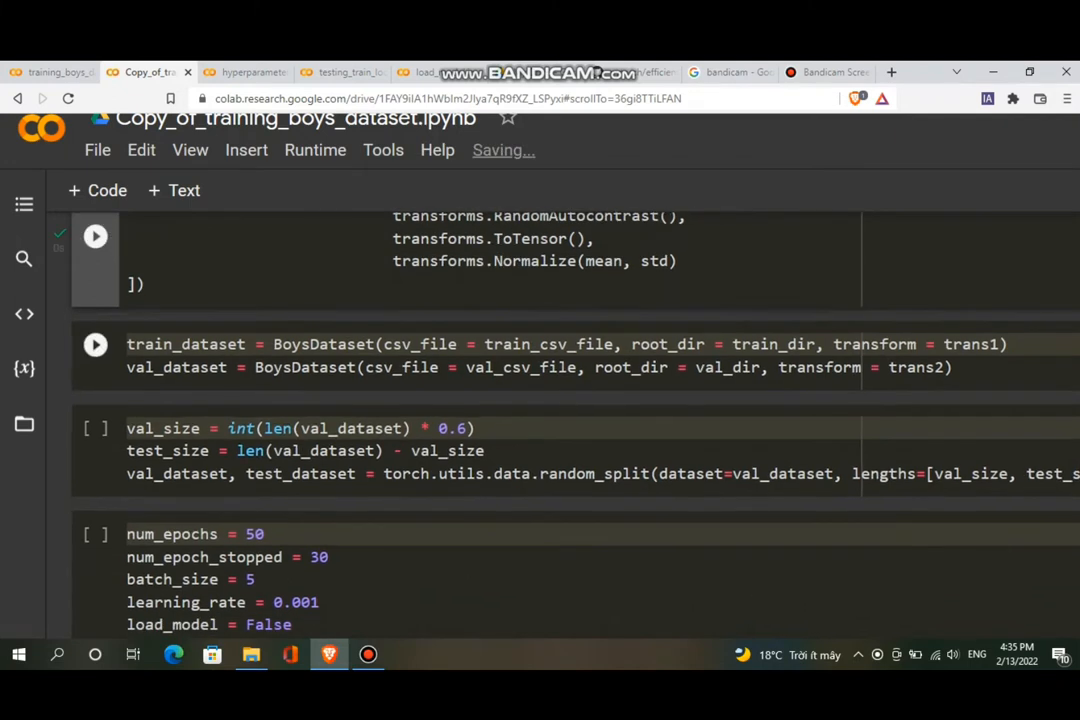
scroll("down", 3)
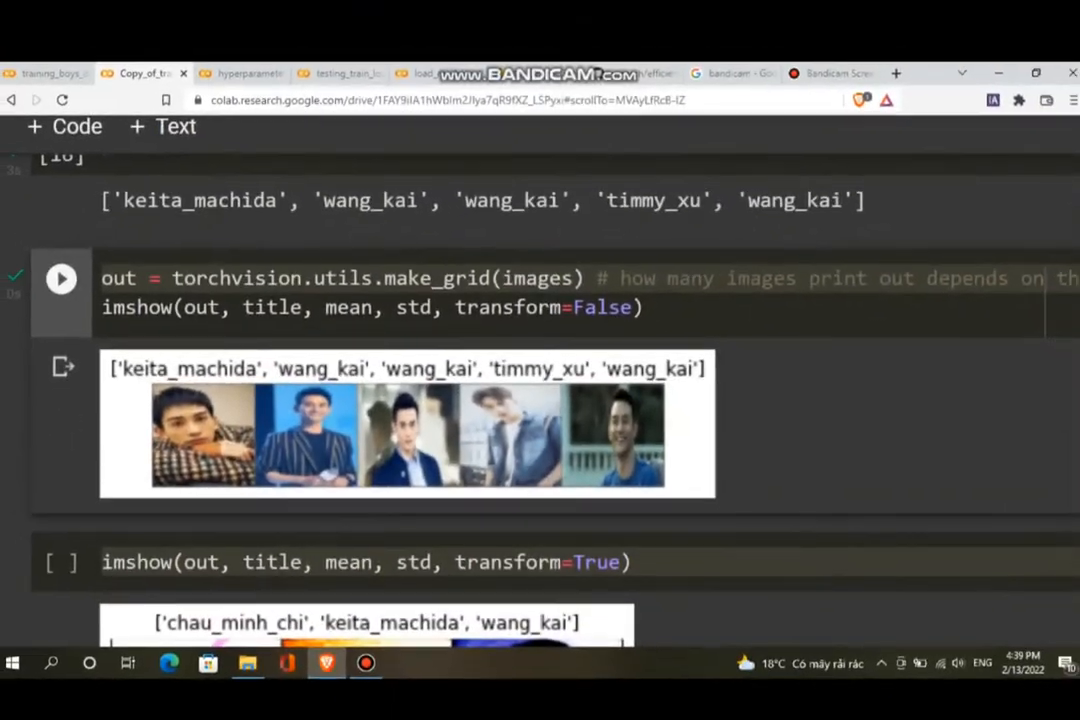
scroll("down", 3)
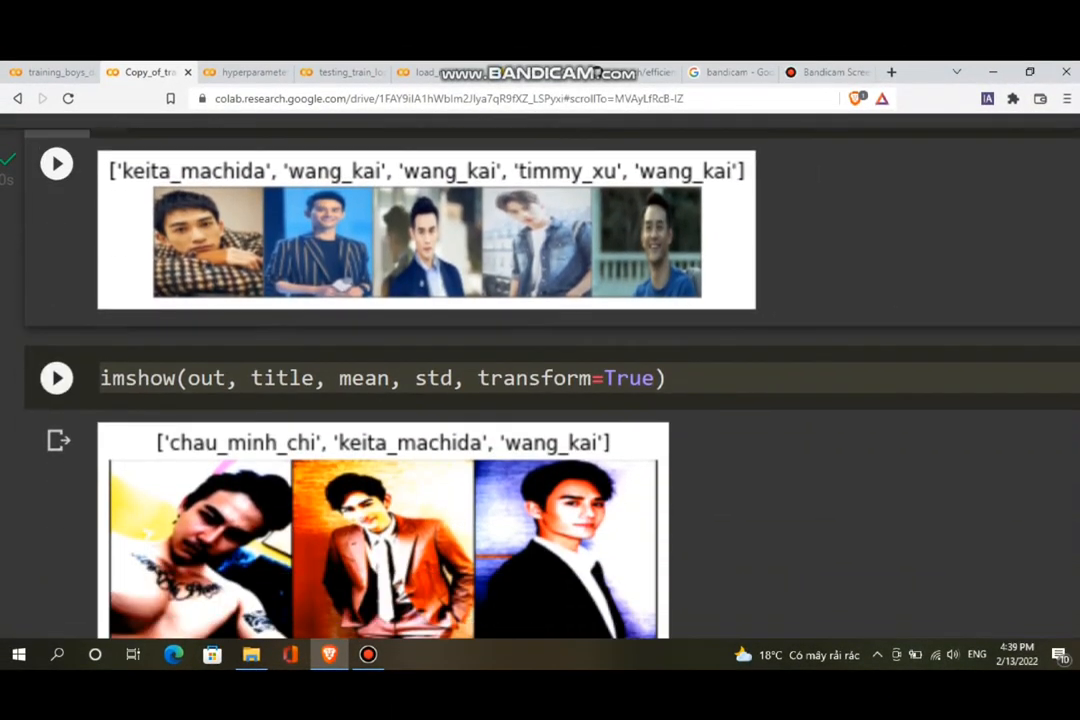